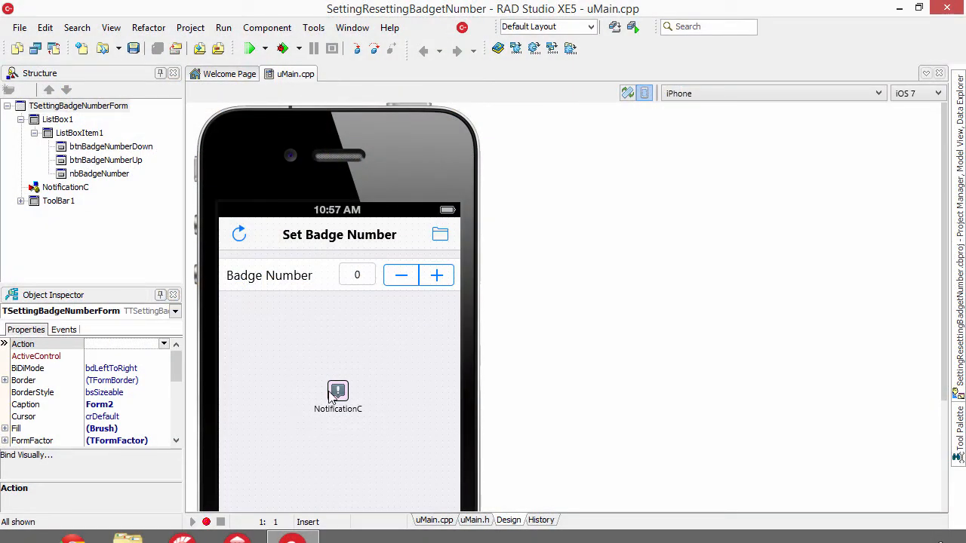
# Select the NotificationCenter component to show its badge-number properties in the Object Inspector
pyautogui.click(338, 391)
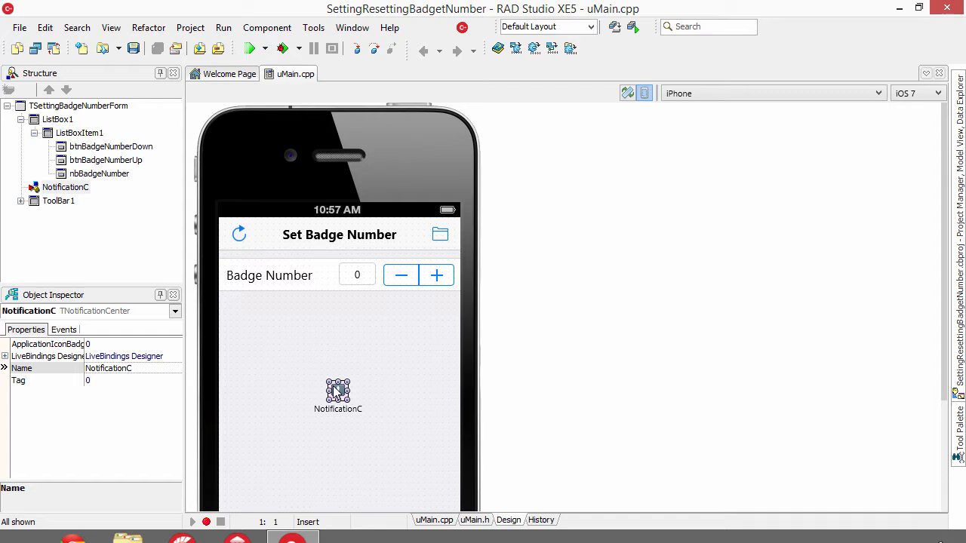
pyautogui.moveTo(423, 293)
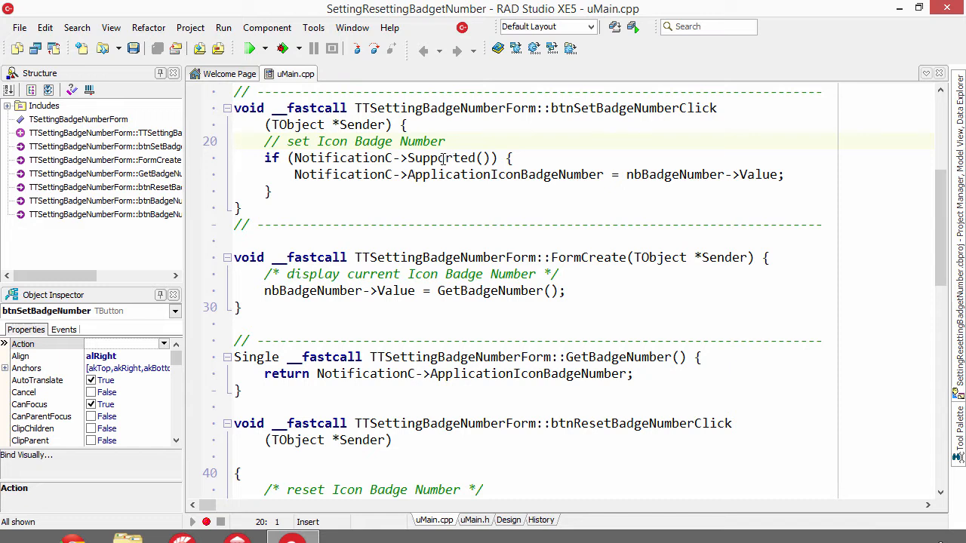
pyautogui.moveTo(475, 170)
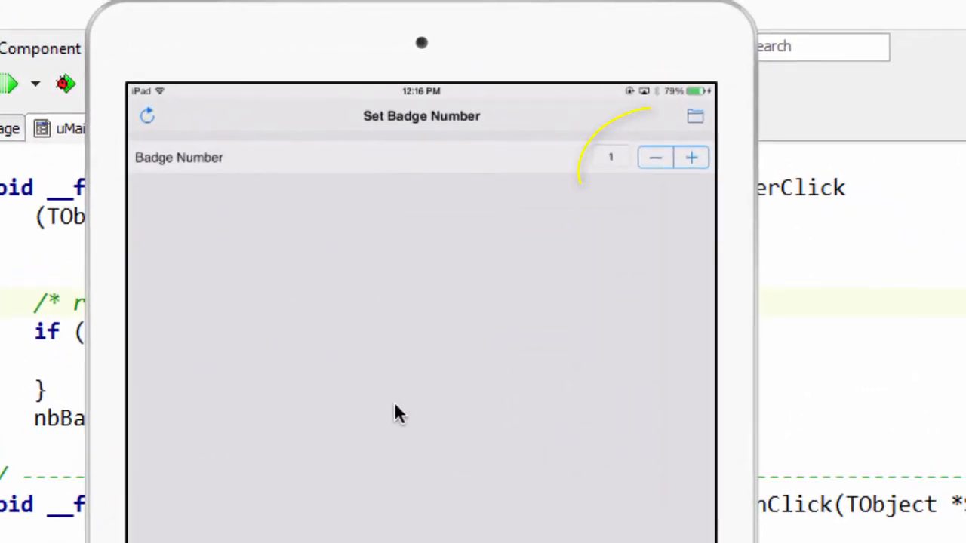
# Raise the Badge Number spin box on the iPad from 1 to 6
pyautogui.click(691, 157)
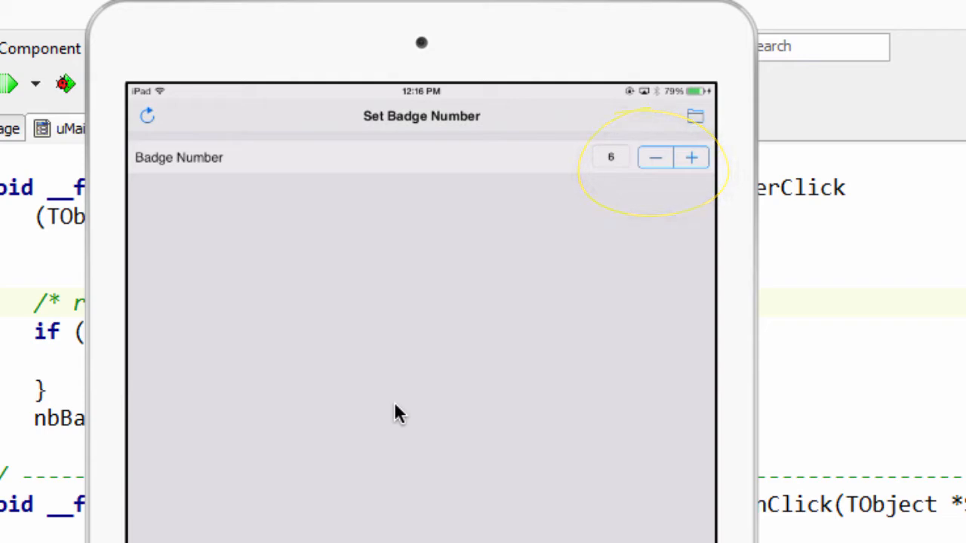